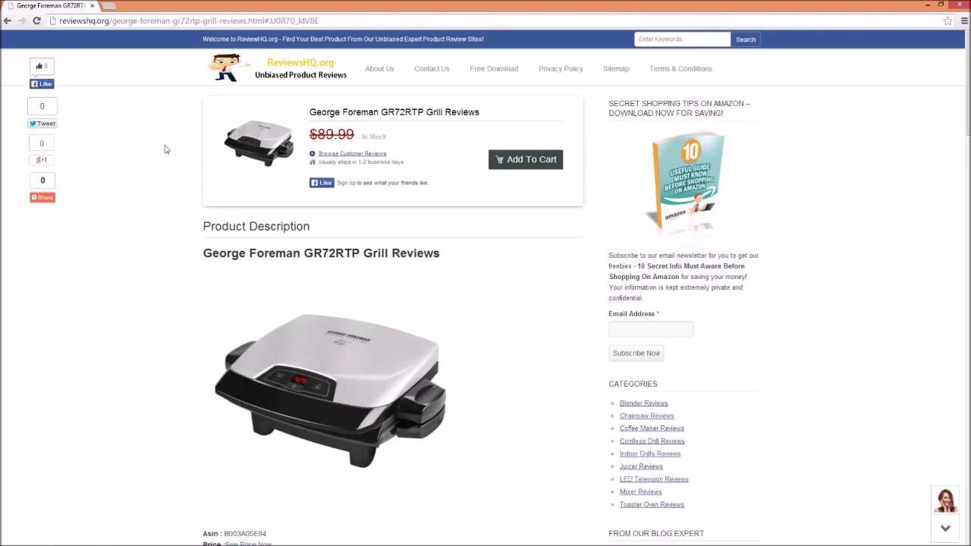
# Step: Finish reading the George Foreman grill review, then open TopTenReviews' Flat Panel LED TV rankings
pyautogui.scroll(-3)
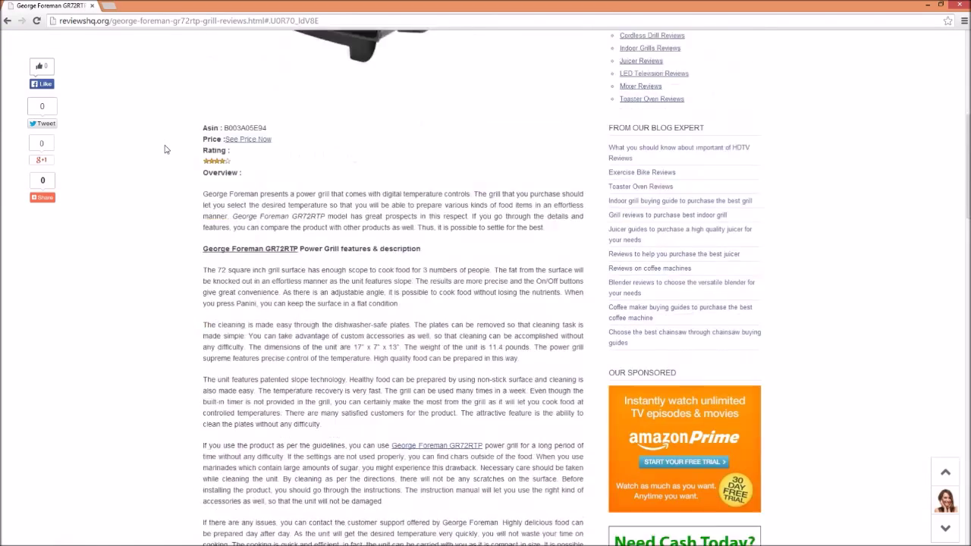
pyautogui.scroll(-3)
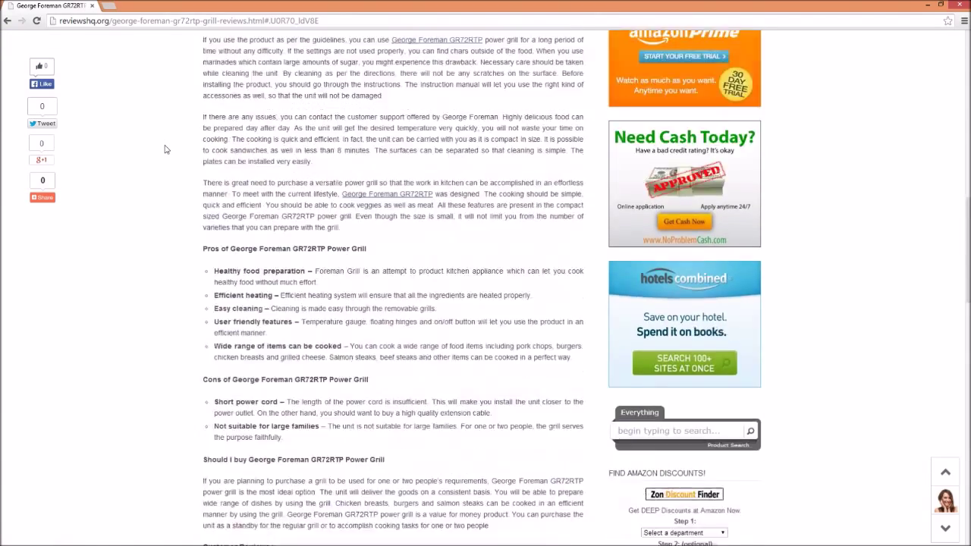
pyautogui.scroll(-3)
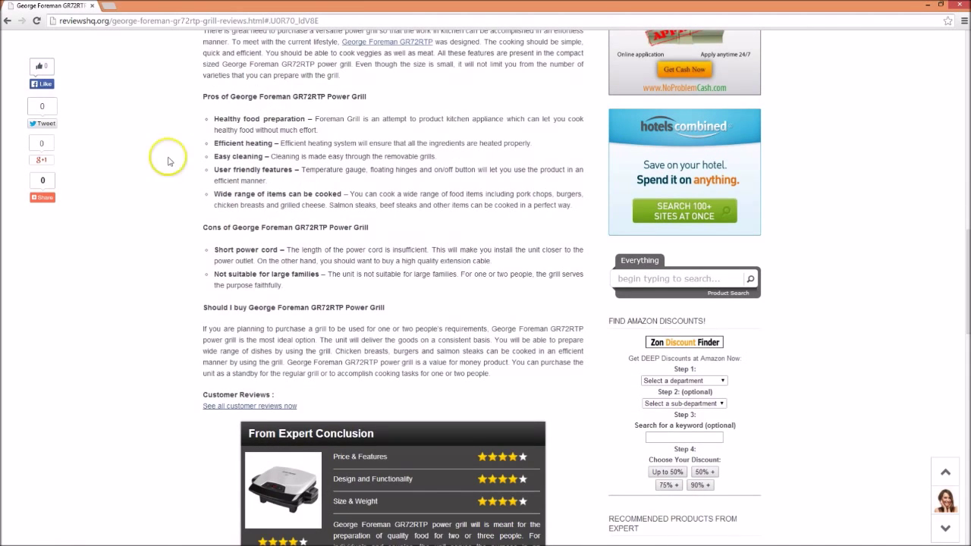
pyautogui.moveTo(195, 410)
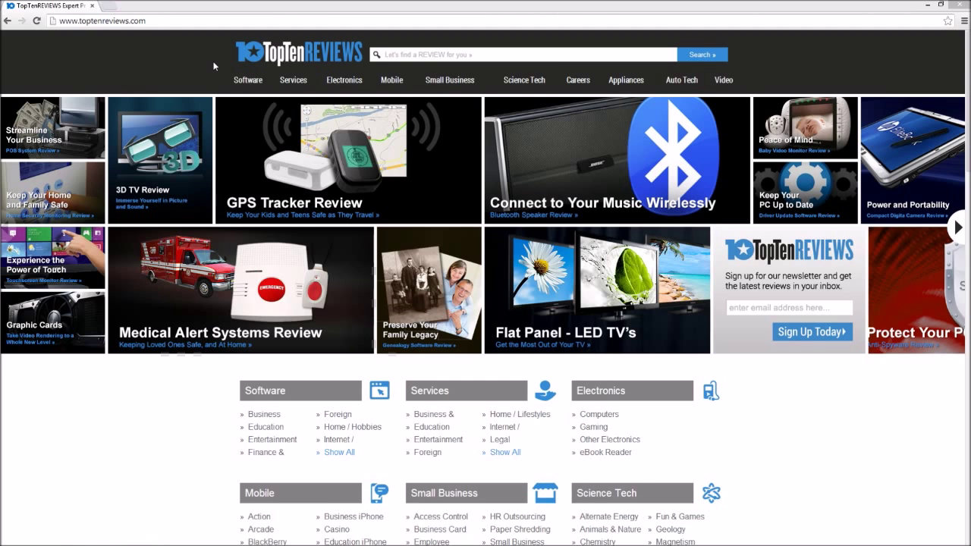
pyautogui.click(248, 80)
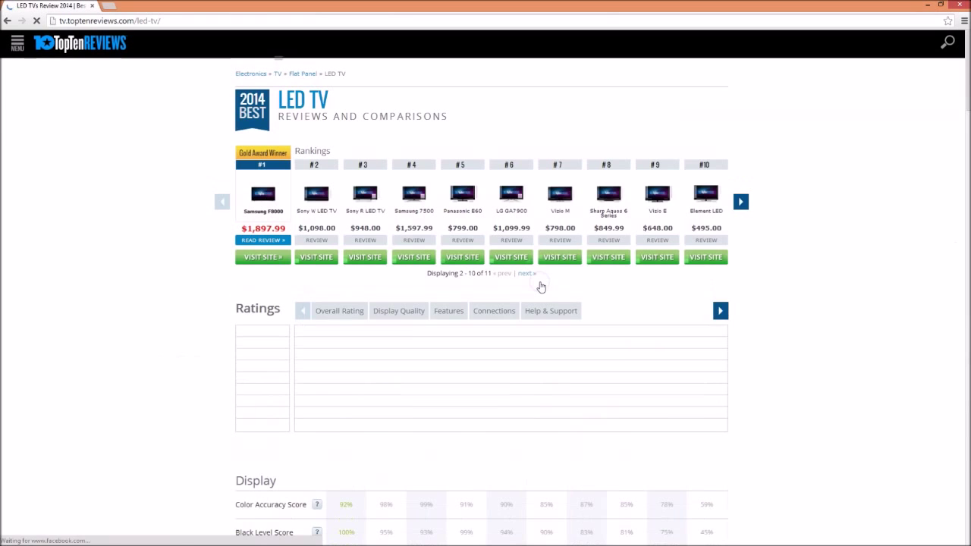
pyautogui.click(339, 310)
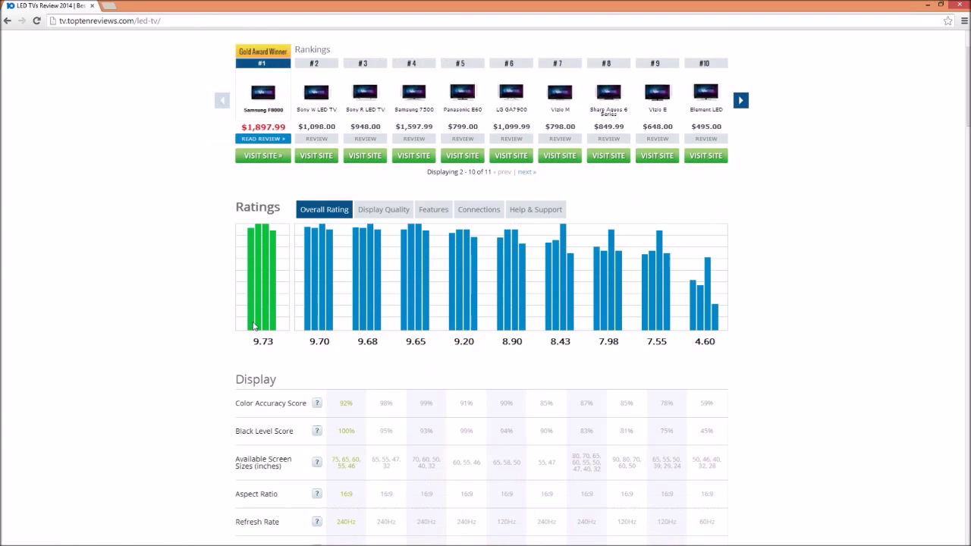
pyautogui.scroll(-3)
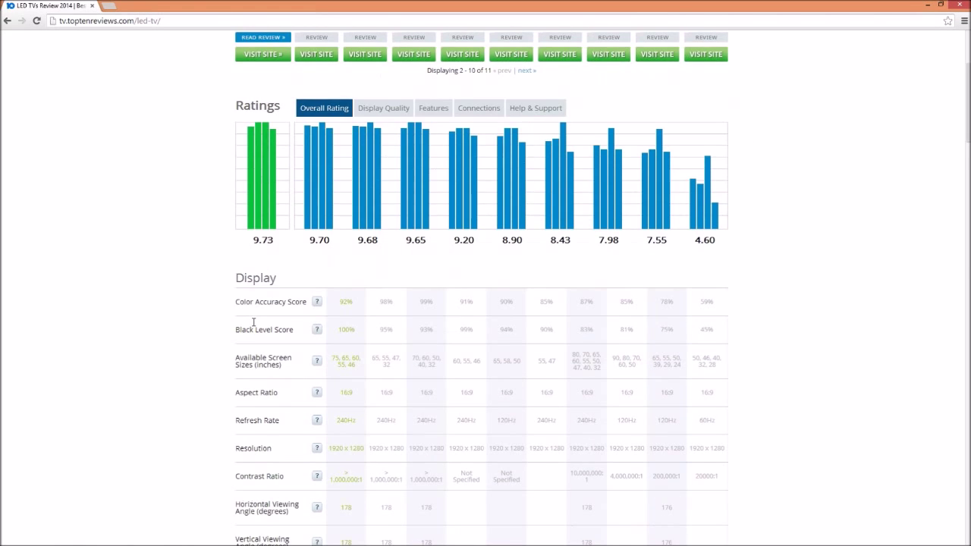
pyautogui.scroll(-3)
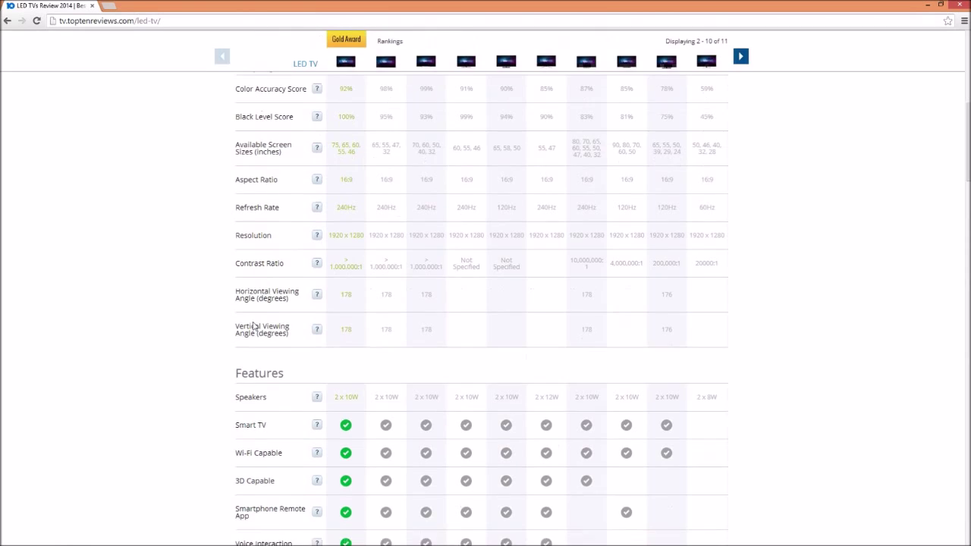
pyautogui.scroll(-3)
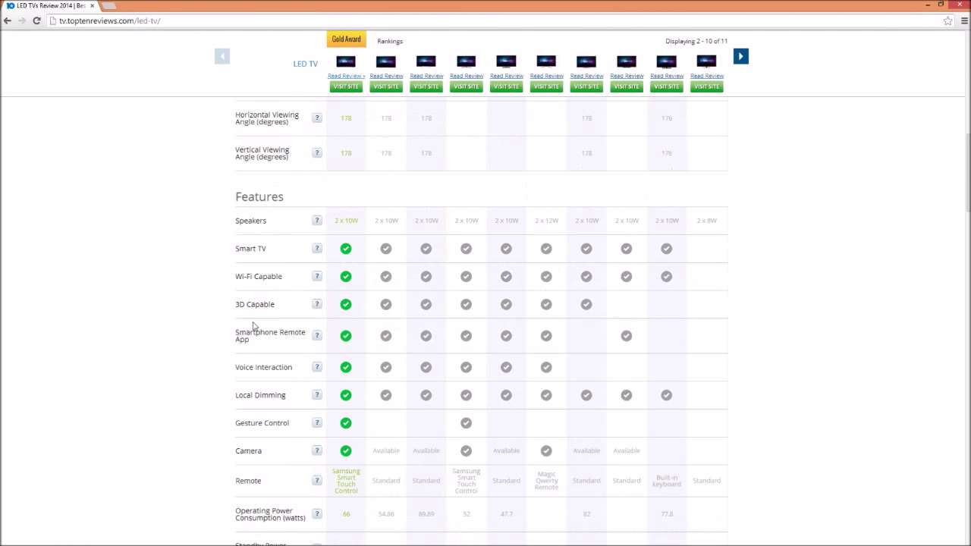
pyautogui.scroll(-3)
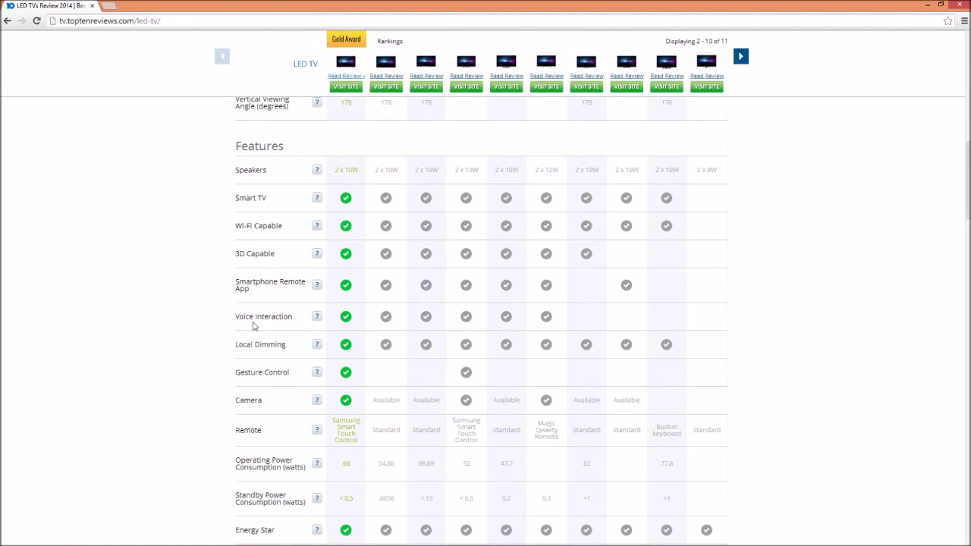
pyautogui.scroll(-3)
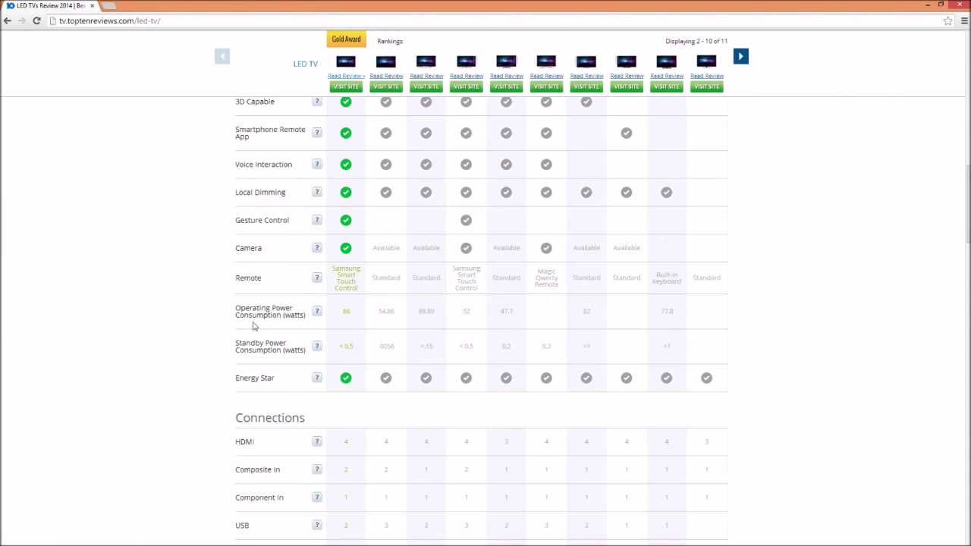
pyautogui.scroll(-3)
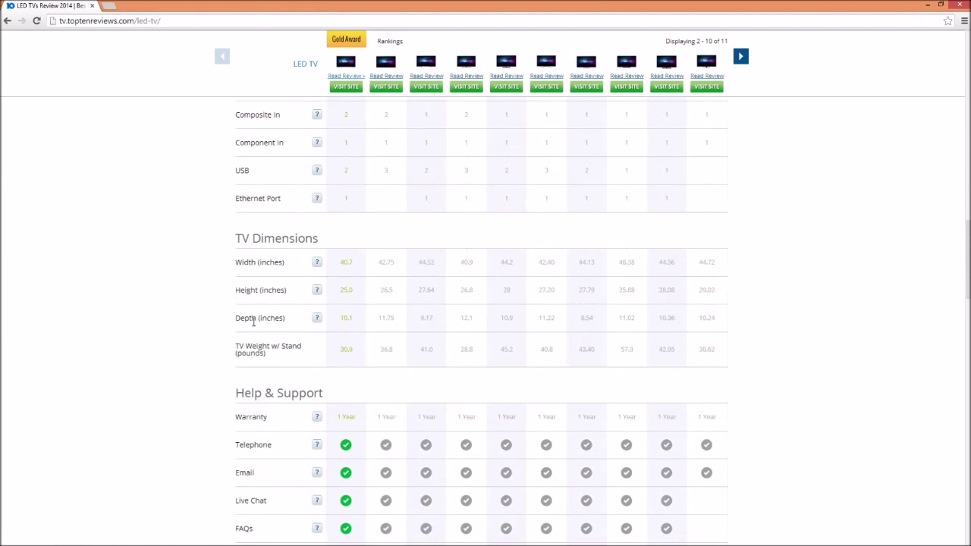
pyautogui.scroll(-3)
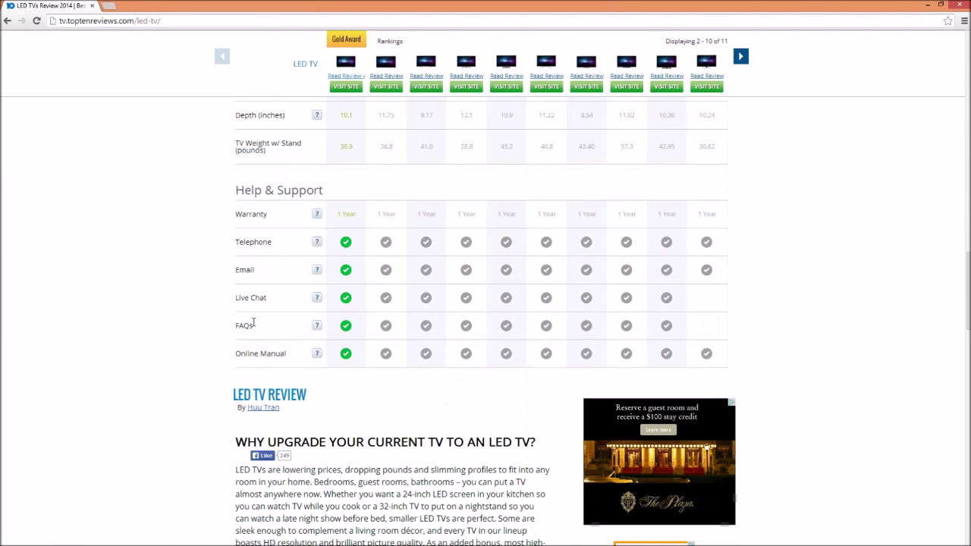